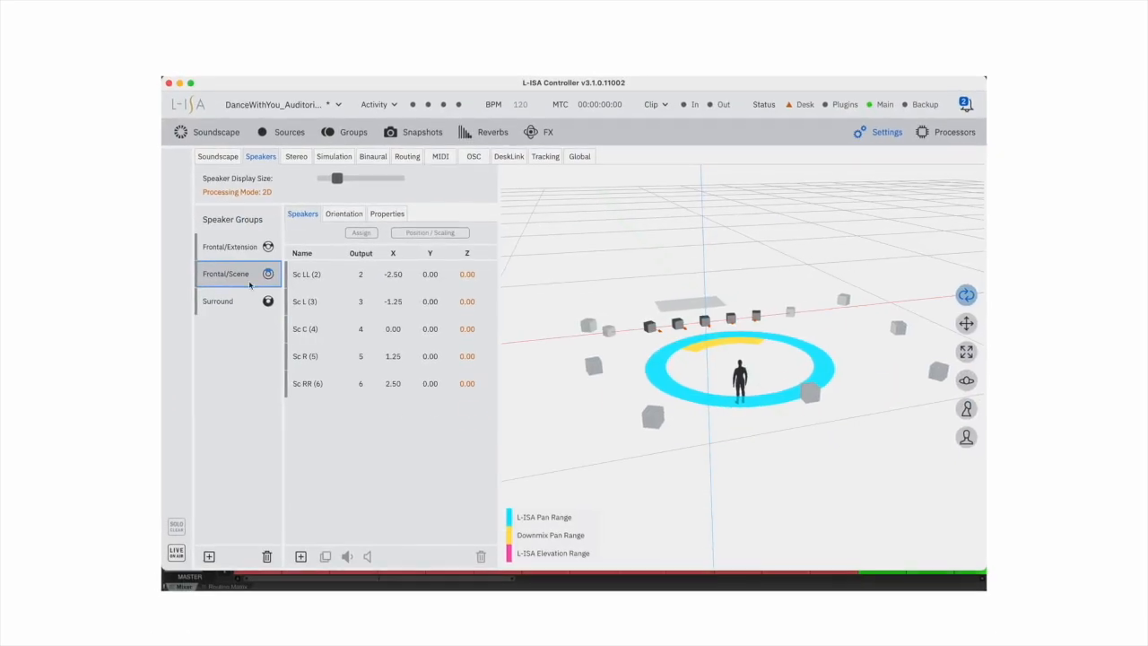
Select the Surround speaker group to show its seven speakers in the list and 3D view
click(226, 302)
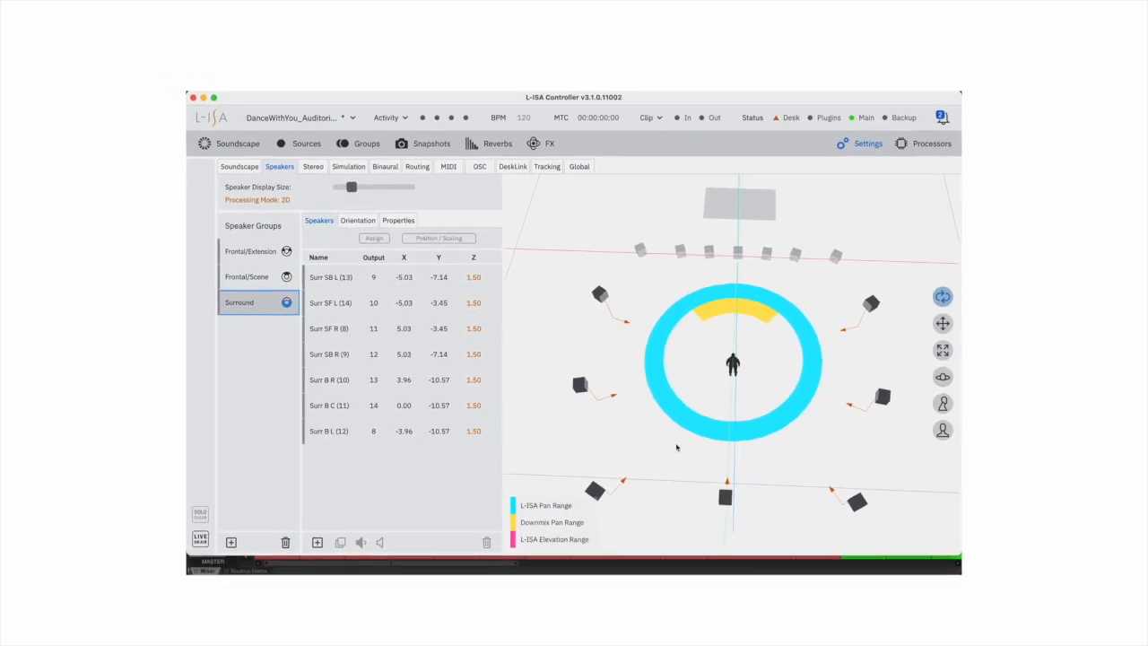